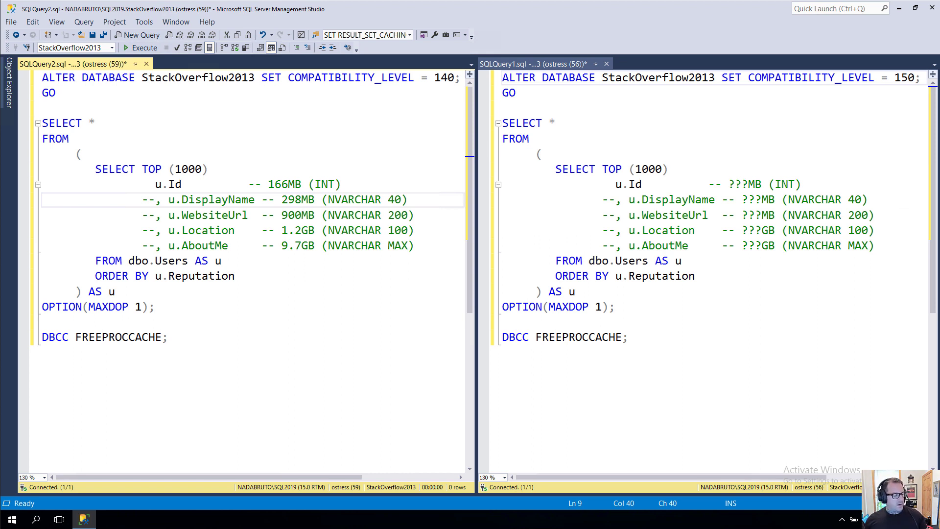
Execute the level 140 Users query and show its sort-over-index-scan execution plan.
{"action": "left_click", "coordinate": [301, 199]}
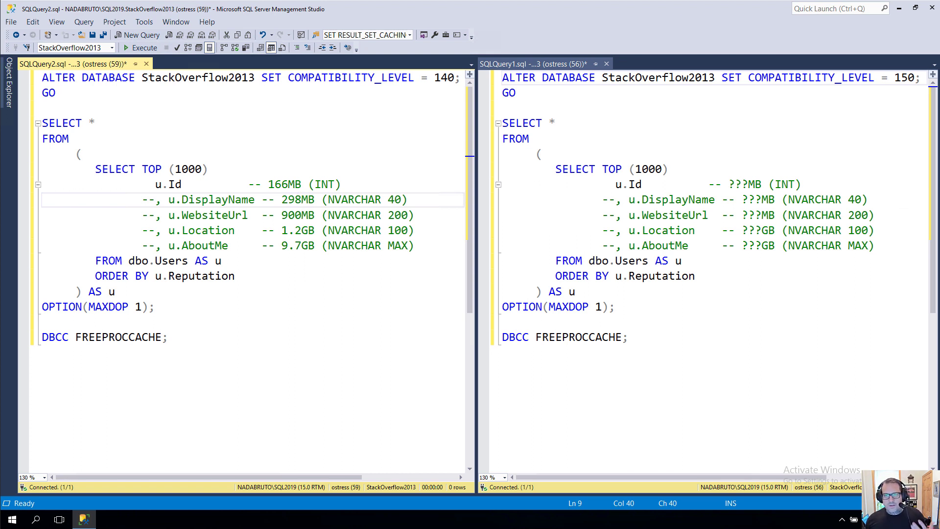
{"action": "left_click", "coordinate": [300, 200]}
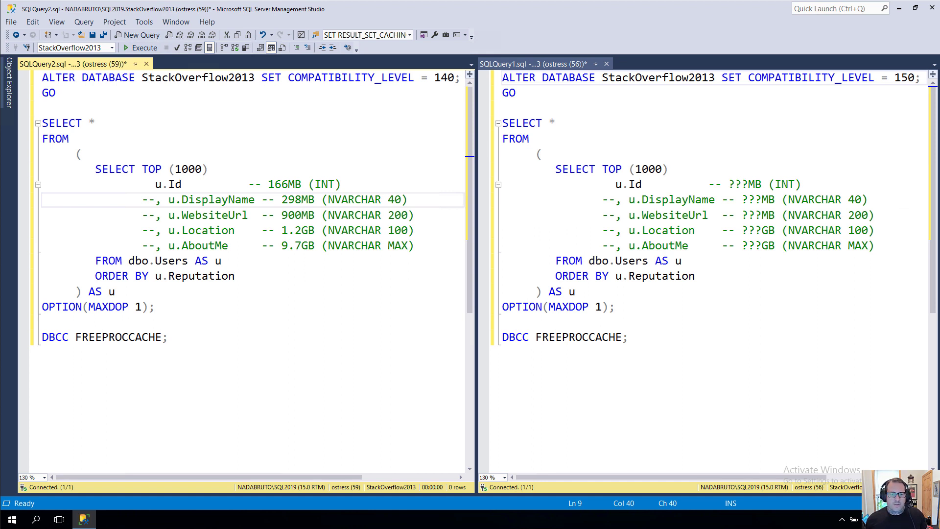
{"action": "mouse_move", "coordinate": [283, 274]}
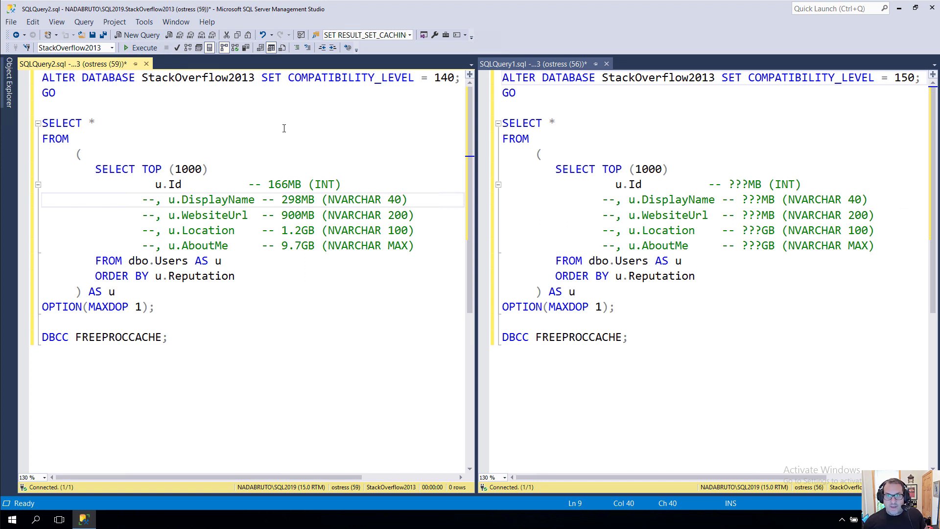
{"action": "mouse_move", "coordinate": [290, 143]}
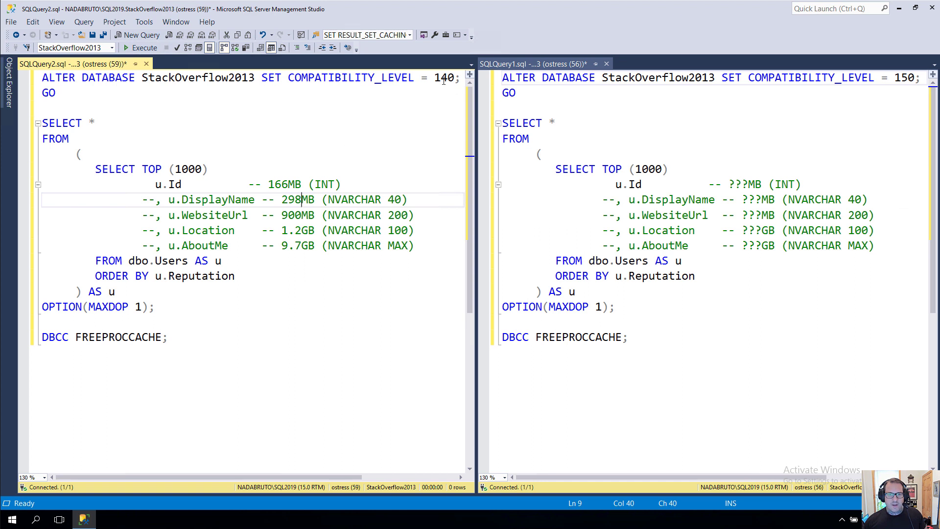
{"action": "double_click", "coordinate": [444, 77]}
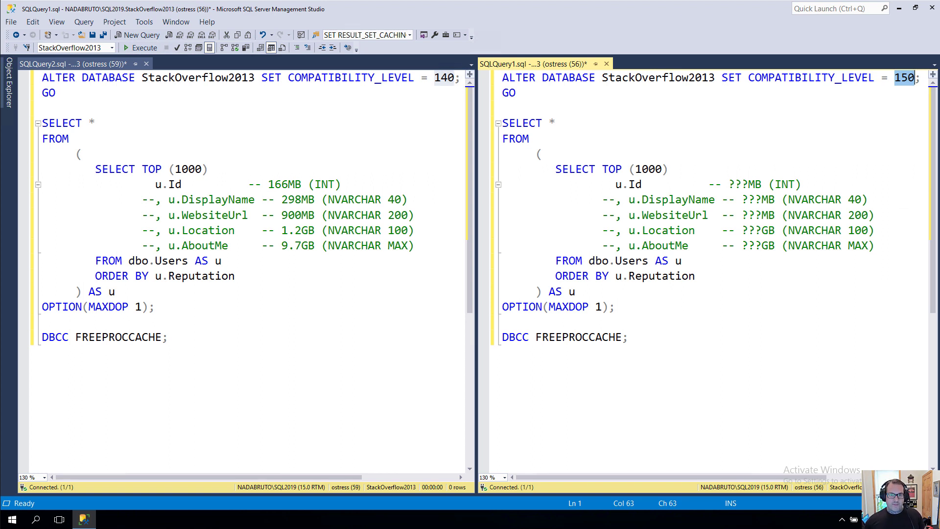
{"action": "mouse_move", "coordinate": [653, 380]}
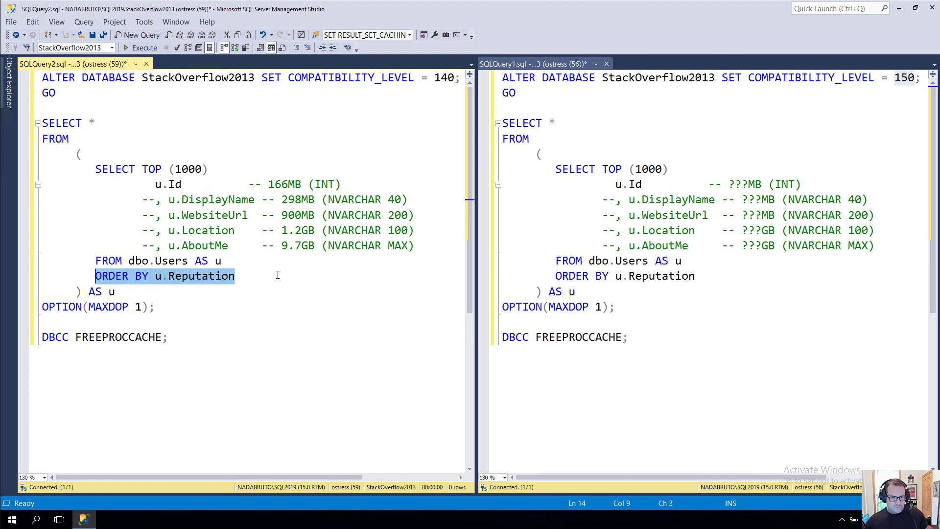
{"action": "left_click", "coordinate": [283, 277]}
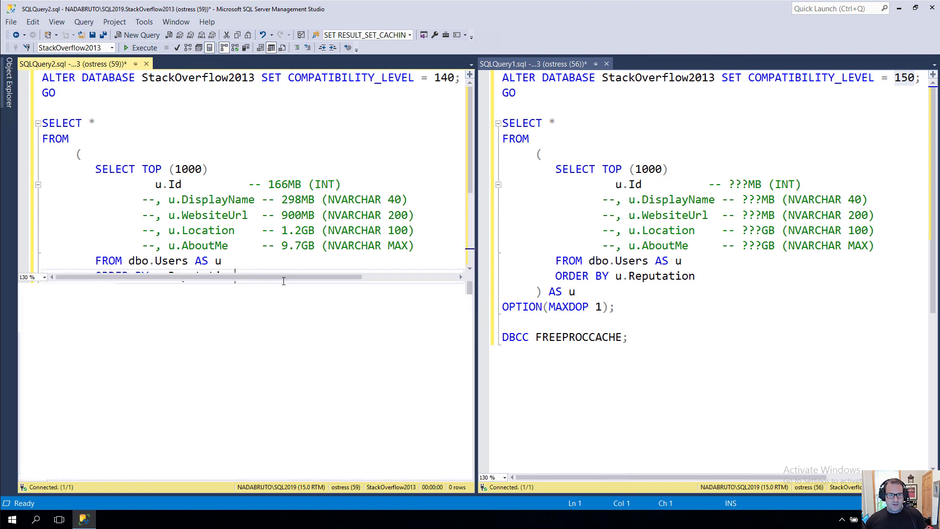
{"action": "left_click", "coordinate": [140, 47]}
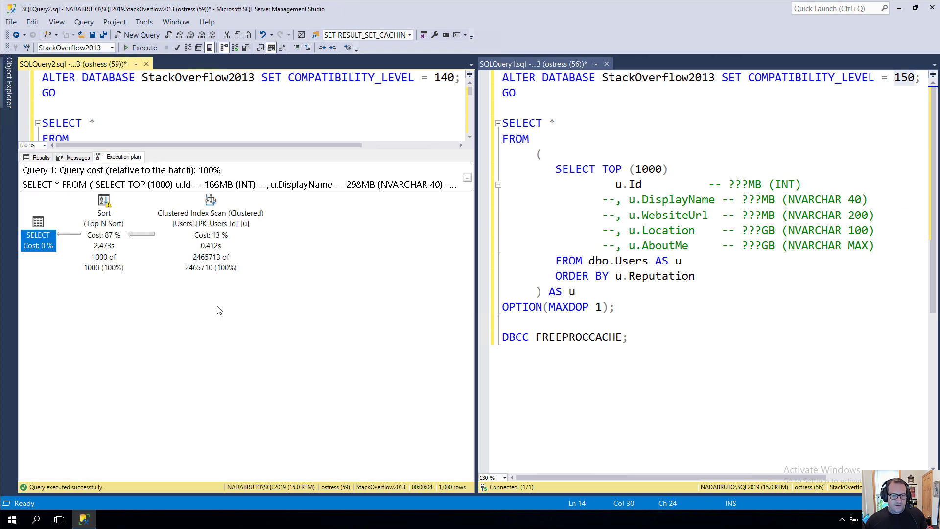
{"action": "mouse_move", "coordinate": [38, 222]}
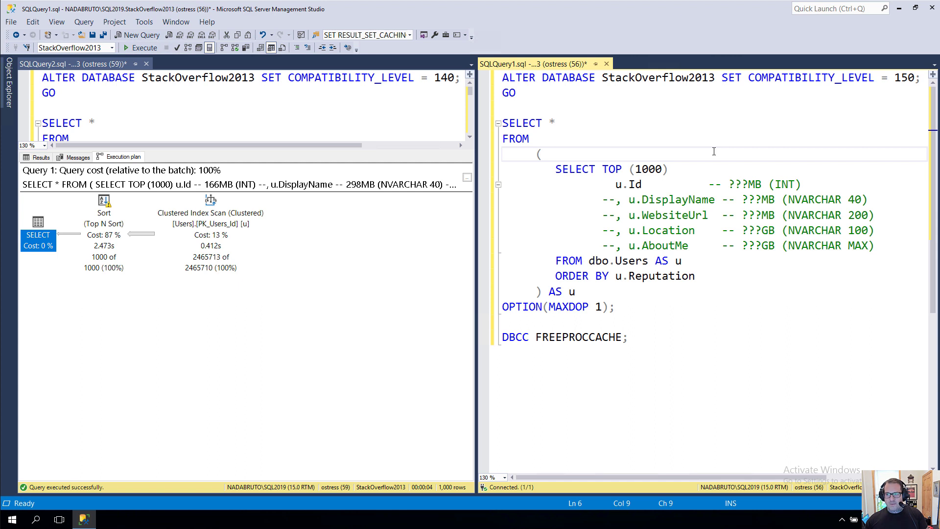
Execute the level 150 Users query and show its execution plan beside the level 140 one.
{"action": "left_click", "coordinate": [140, 47]}
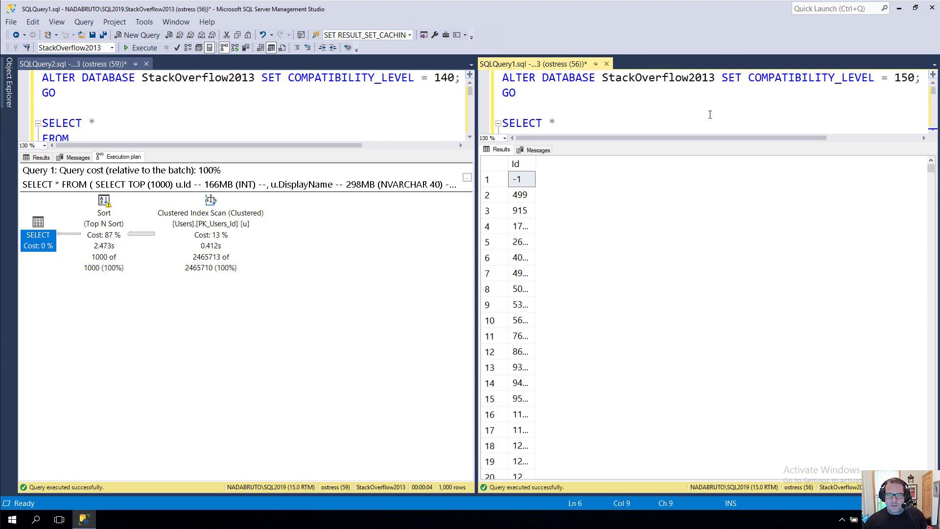
{"action": "left_click", "coordinate": [143, 48]}
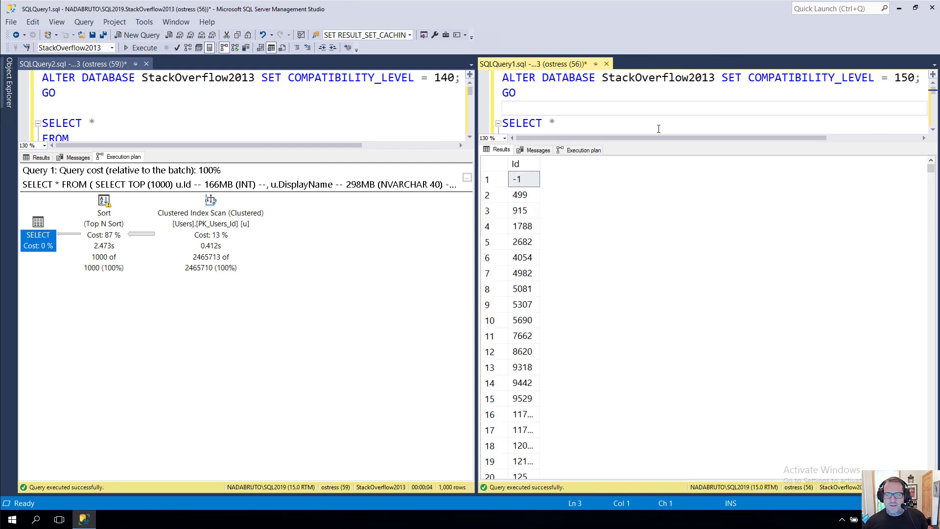
{"action": "left_click", "coordinate": [581, 149]}
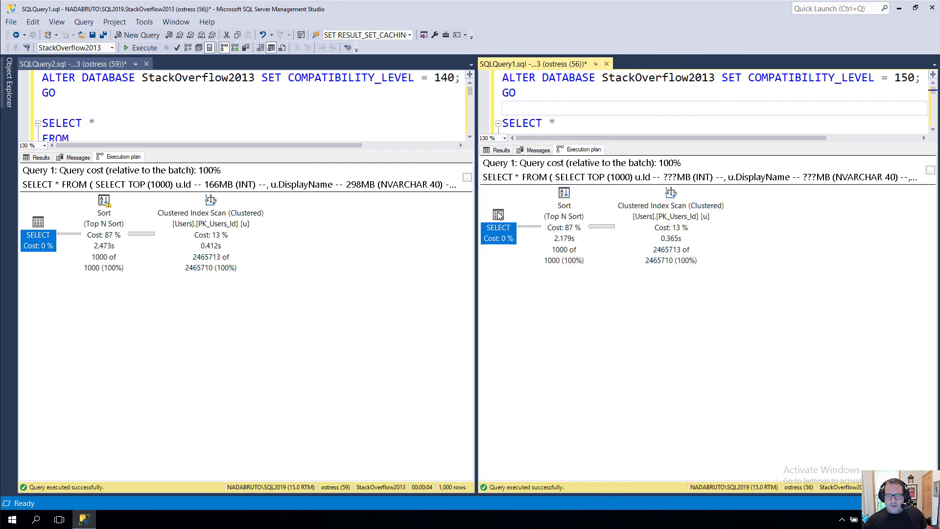
{"action": "mouse_move", "coordinate": [498, 231]}
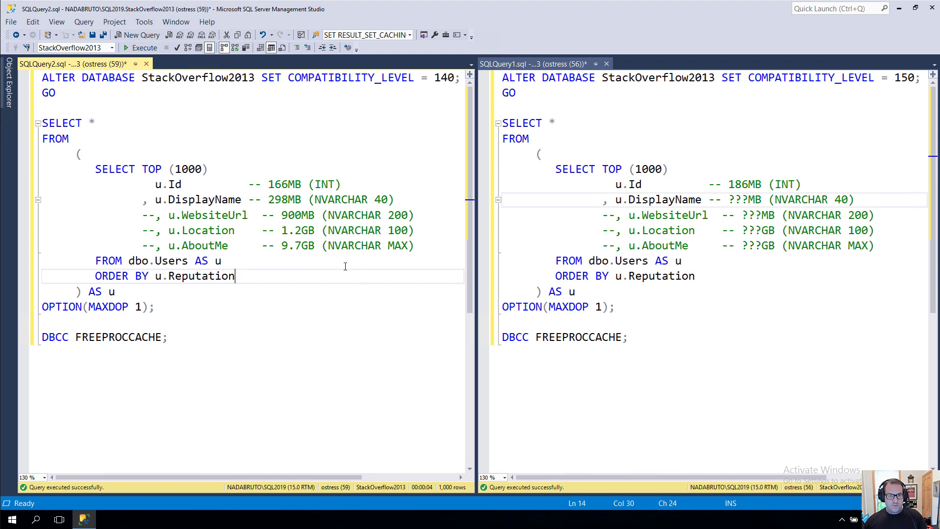
Replace the DisplayName grant placeholder with 334 in the level 150 query comment.
{"action": "left_click", "coordinate": [144, 48]}
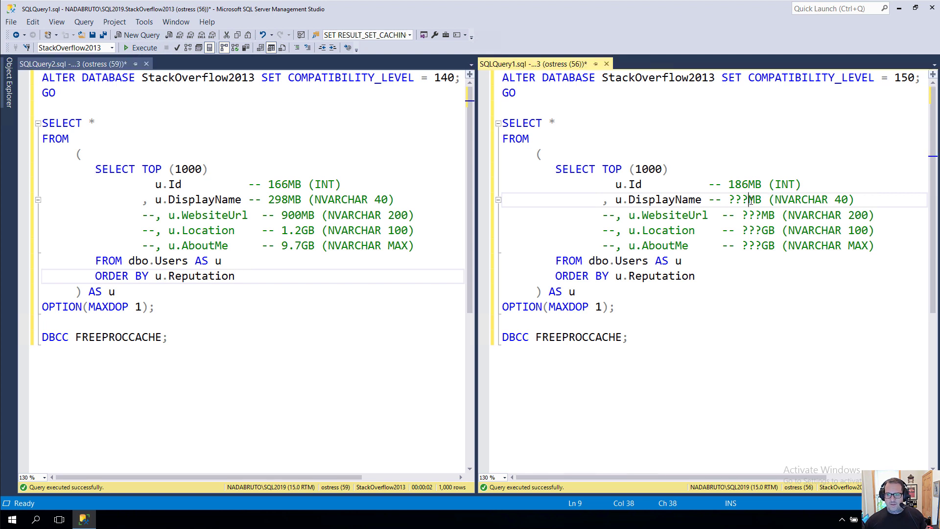
{"action": "double_click", "coordinate": [737, 199]}
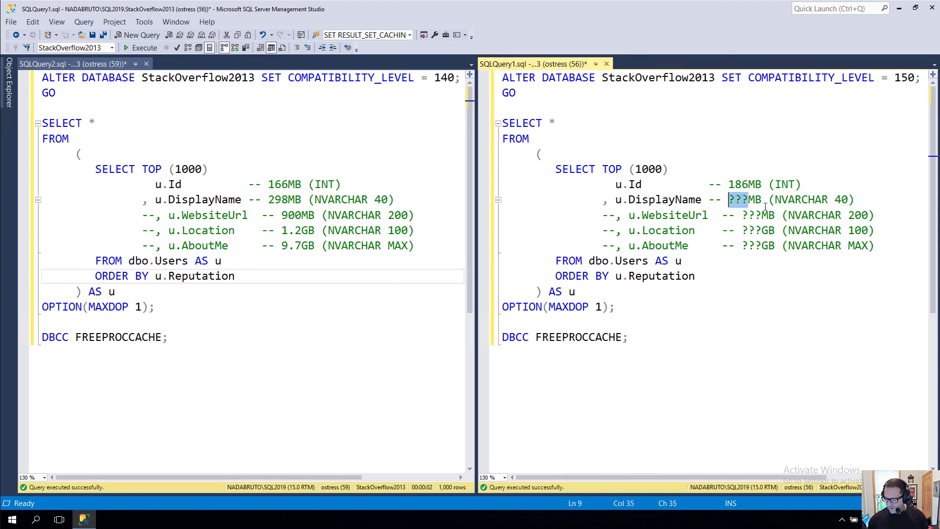
{"action": "type", "text": "334"}
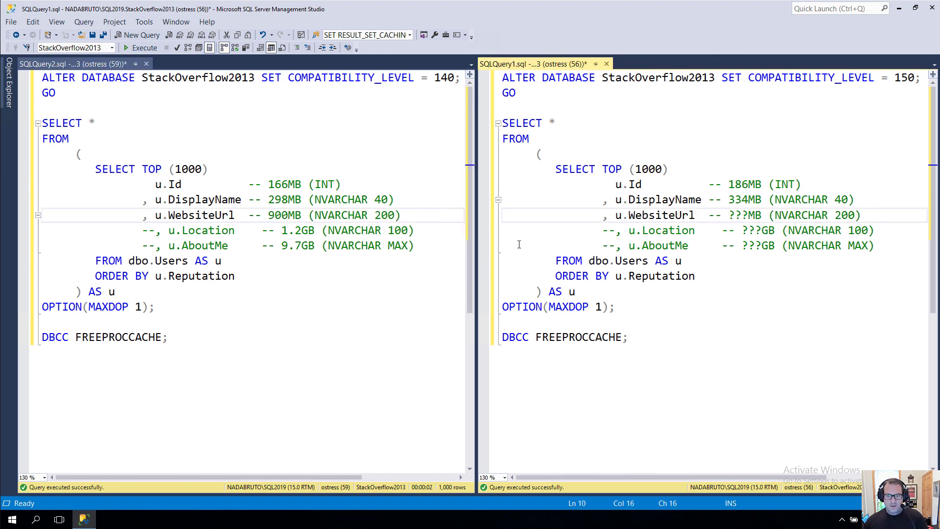
Re-run the level 150 query, read its plan, and note WebsiteUrl's grant as 1.0GB.
{"action": "left_click", "coordinate": [145, 47]}
{"action": "type", "text": "6"}
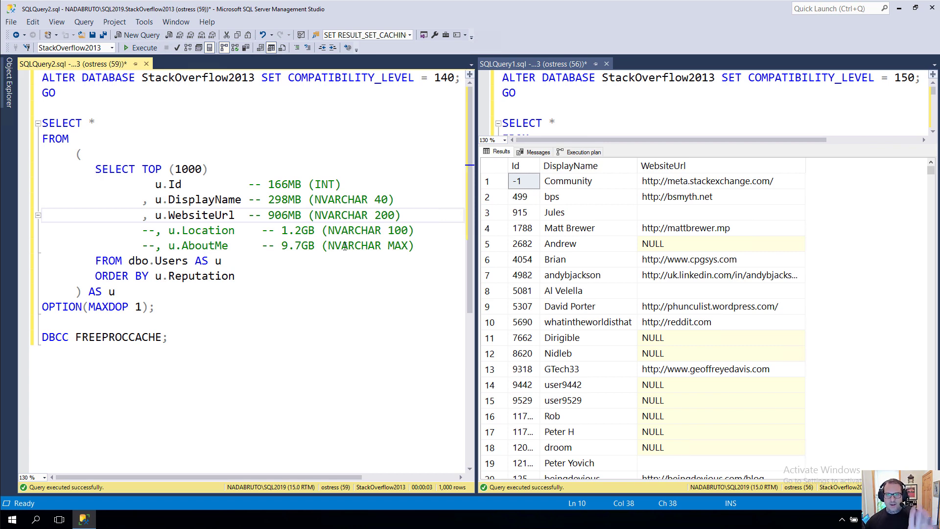
{"action": "left_click", "coordinate": [581, 151]}
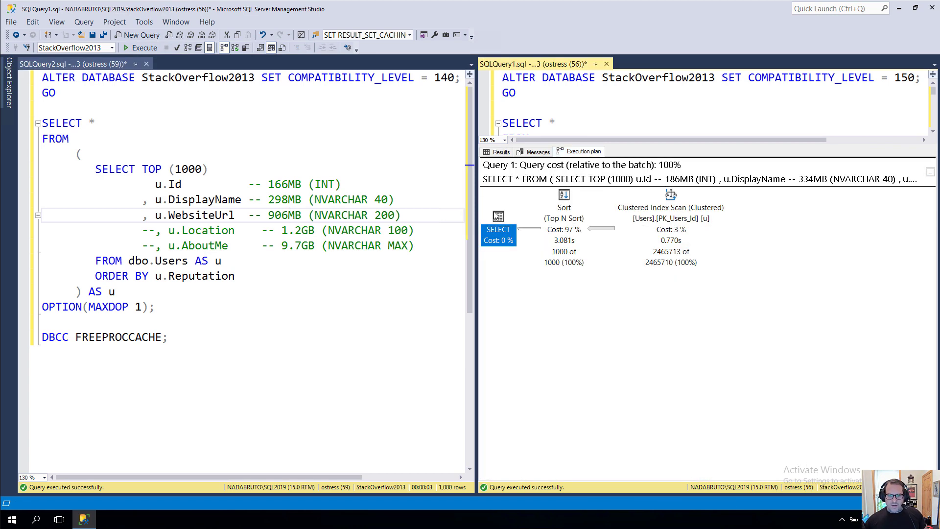
{"action": "mouse_move", "coordinate": [497, 222]}
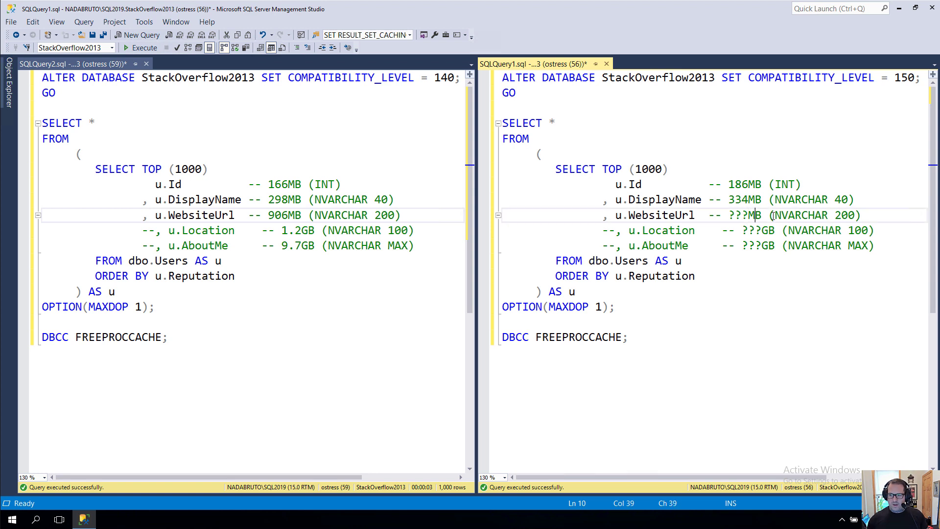
{"action": "double_click", "coordinate": [743, 214]}
{"action": "type", "text": "1.0"}
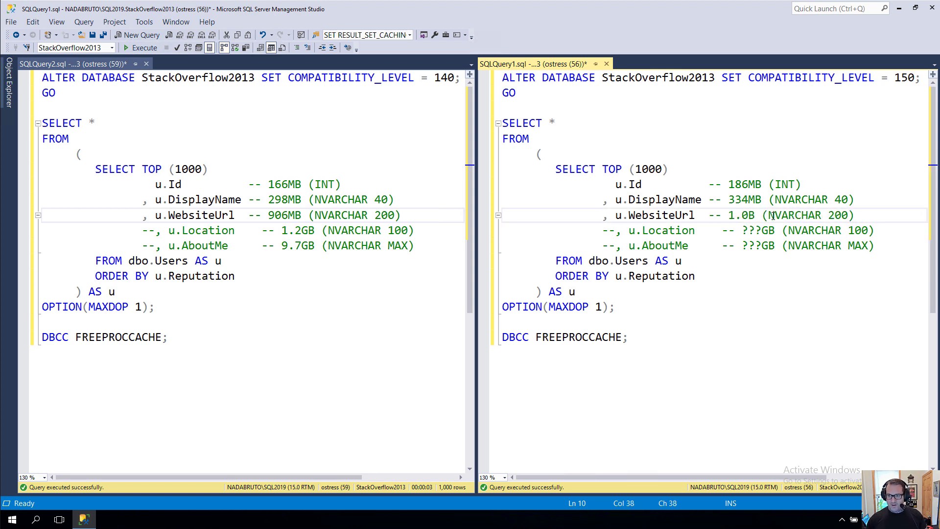
{"action": "type", "text": "G"}
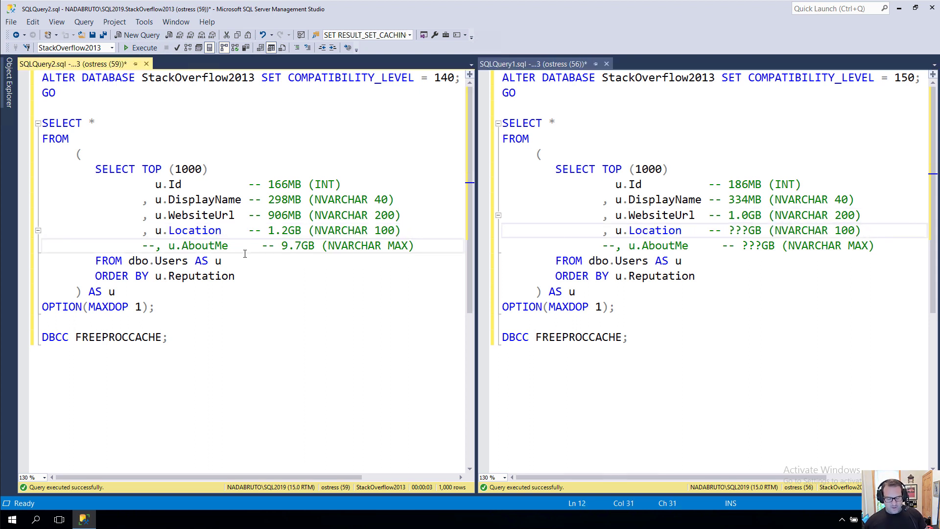
Run both queries with Location included and view the level 150 plan for its 1.3GB grant.
{"action": "left_click", "coordinate": [140, 47]}
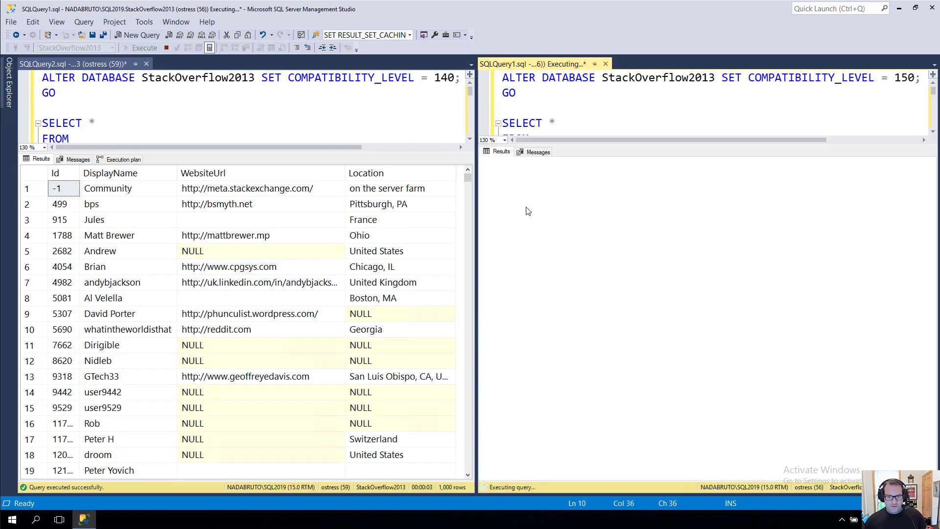
{"action": "left_click", "coordinate": [122, 159]}
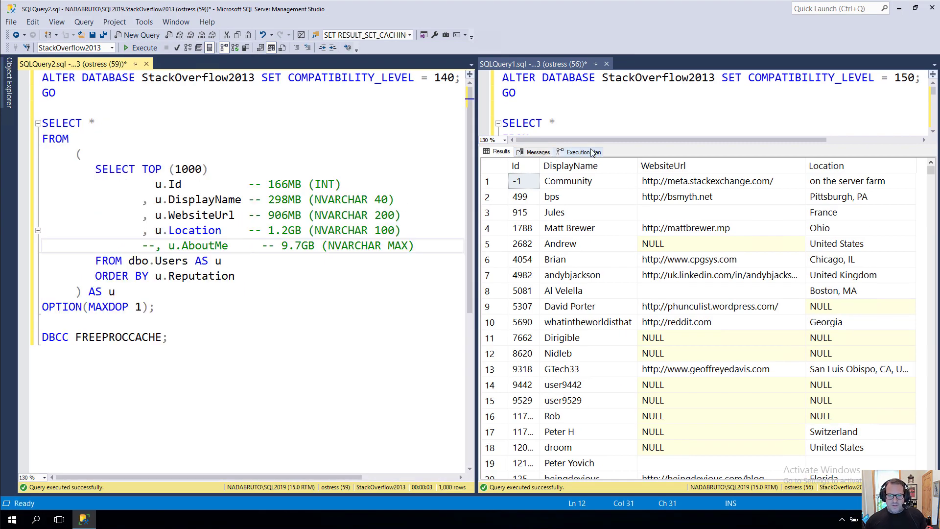
{"action": "left_click", "coordinate": [578, 150]}
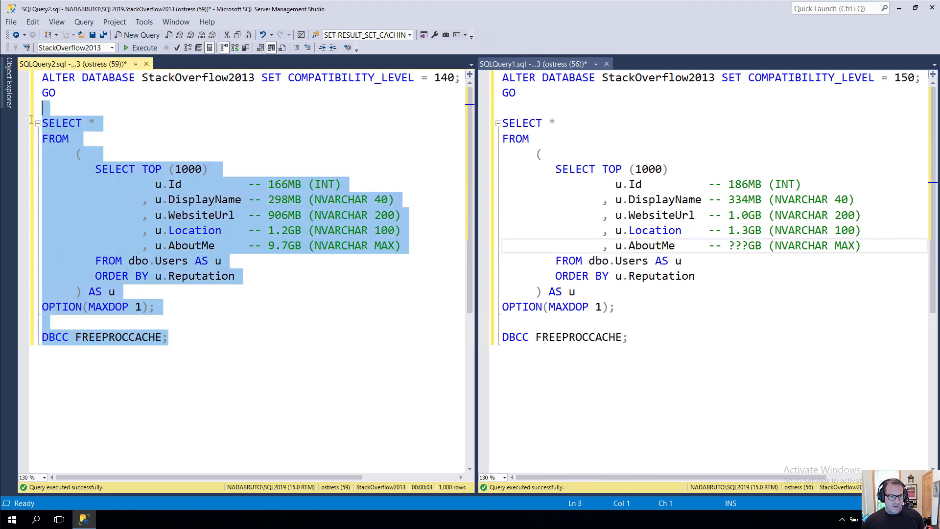
{"action": "left_click", "coordinate": [144, 47]}
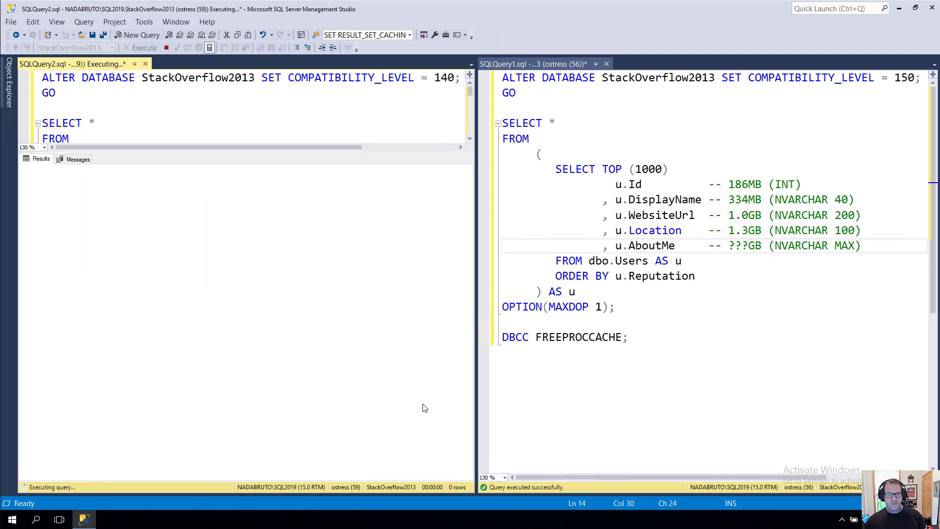
{"action": "mouse_move", "coordinate": [689, 197]}
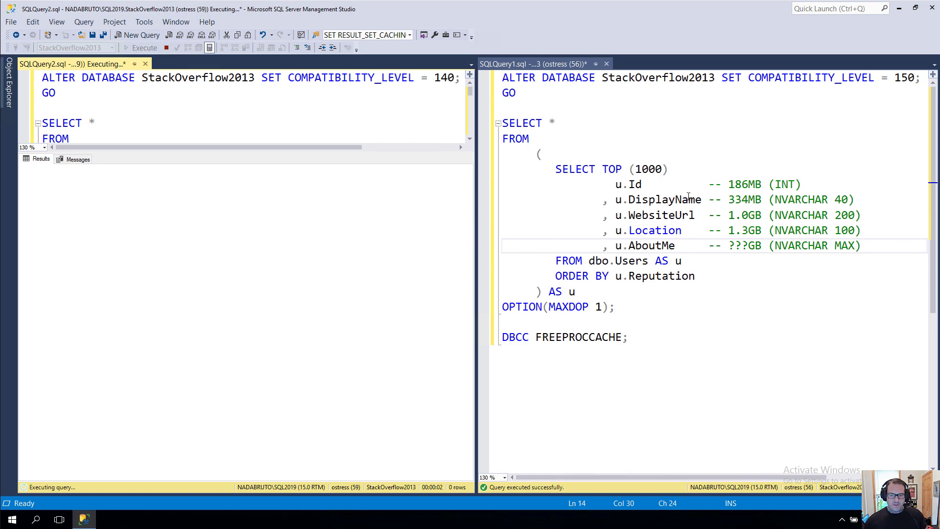
{"action": "mouse_move", "coordinate": [704, 191]}
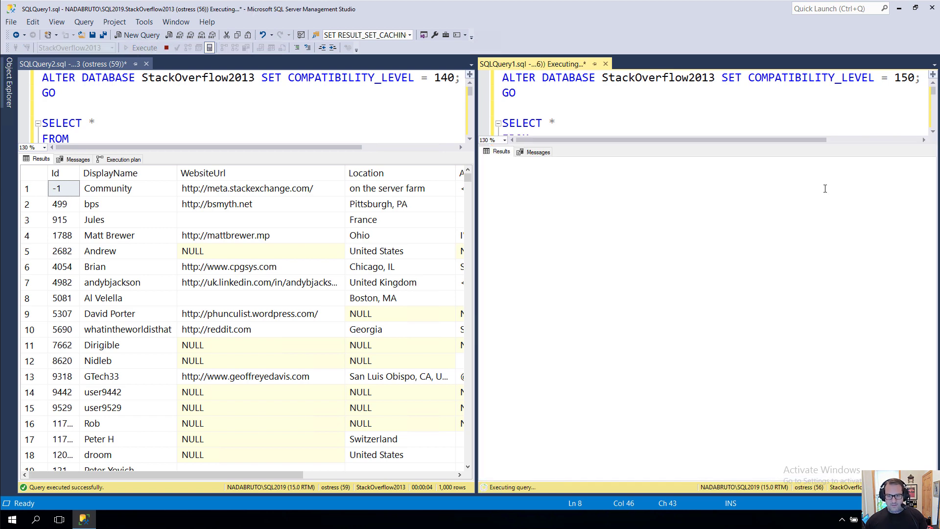
{"action": "left_click", "coordinate": [124, 158]}
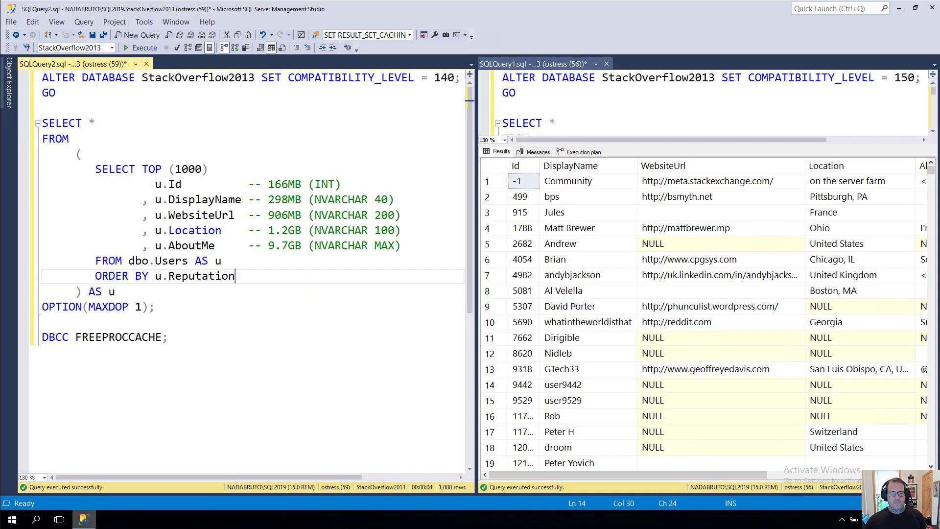
{"action": "left_click", "coordinate": [581, 151]}
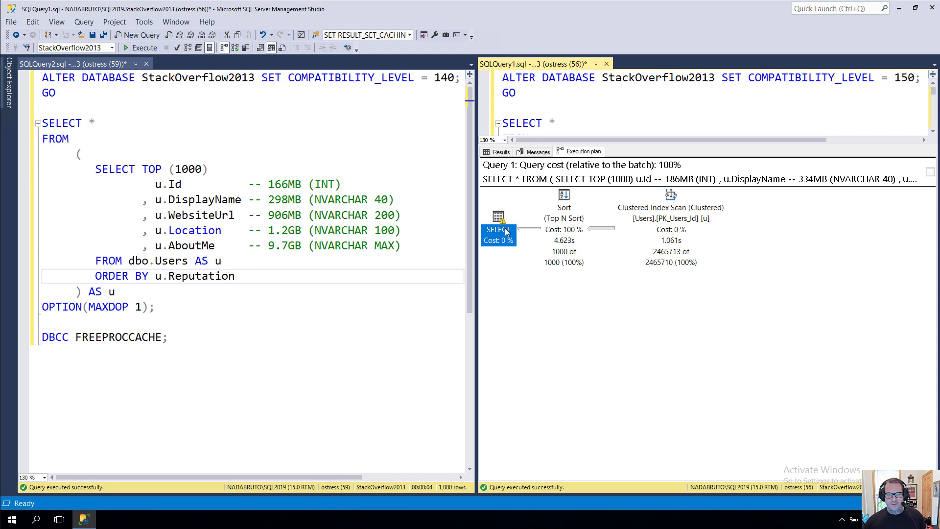
{"action": "mouse_move", "coordinate": [498, 231]}
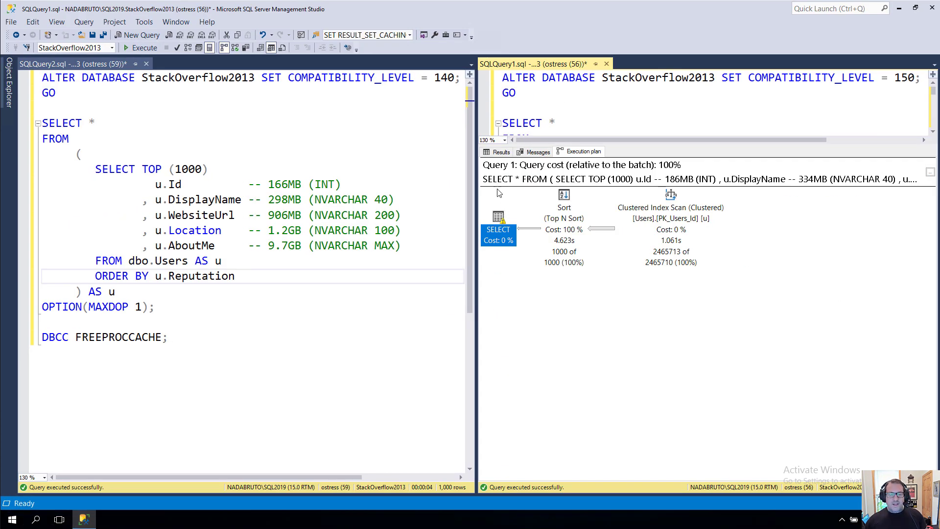
{"action": "mouse_move", "coordinate": [686, 153]}
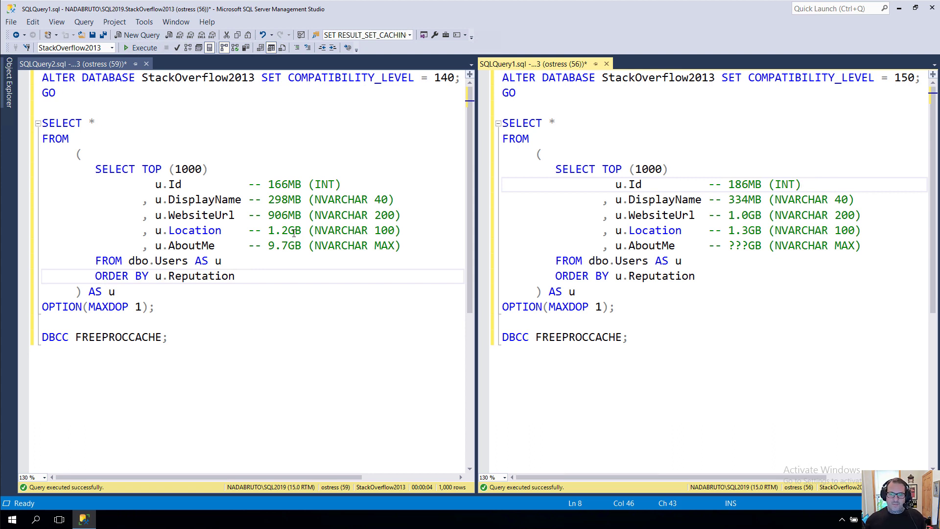
Edit the AboutMe grant comment to 9.0GB in the level 140 and 150 queries.
{"action": "left_click", "coordinate": [800, 184]}
{"action": "type", "text": "9.0"}
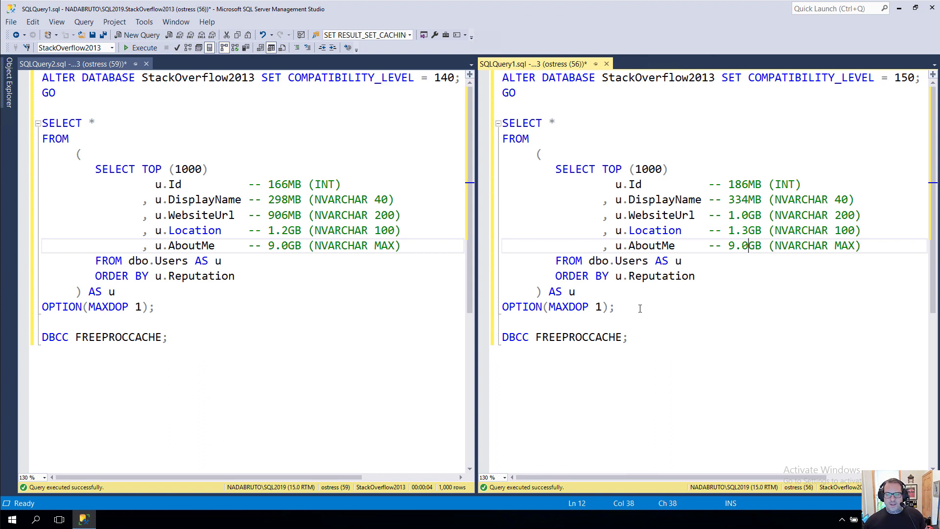
{"action": "left_click", "coordinate": [533, 138]}
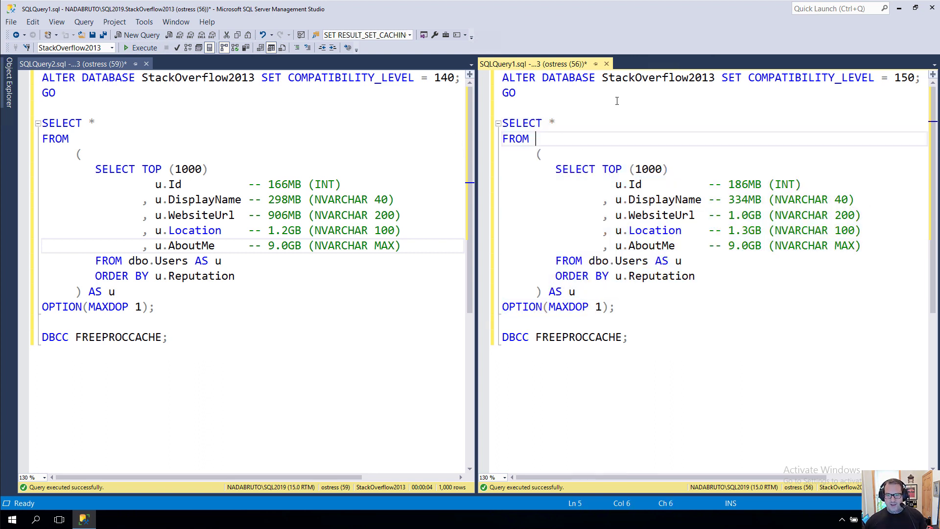
{"action": "left_click", "coordinate": [143, 47]}
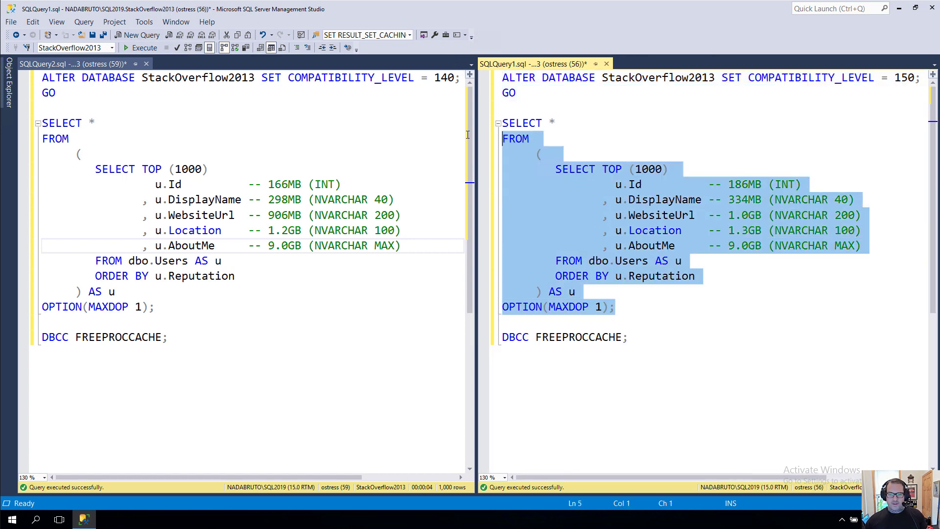
{"action": "left_click", "coordinate": [144, 47]}
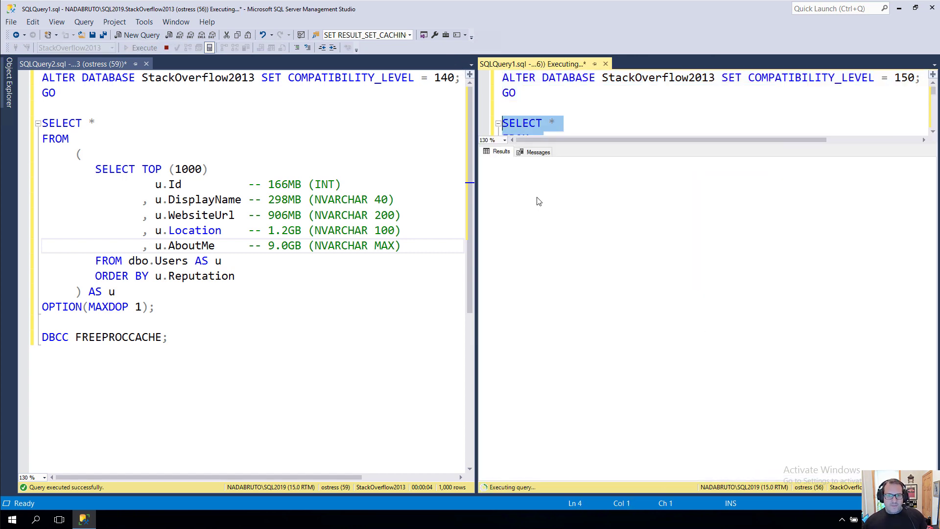
{"action": "mouse_move", "coordinate": [545, 231]}
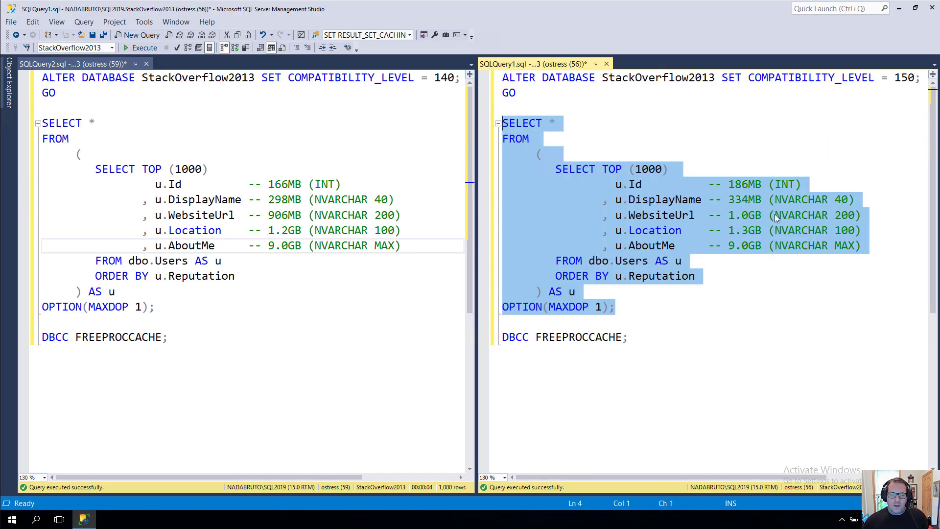
{"action": "mouse_move", "coordinate": [774, 240]}
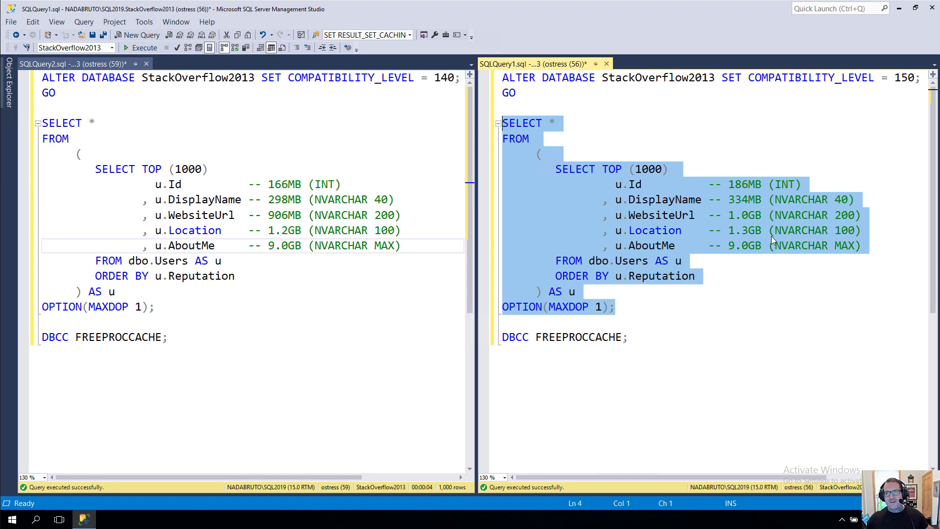
{"action": "mouse_move", "coordinate": [794, 240]}
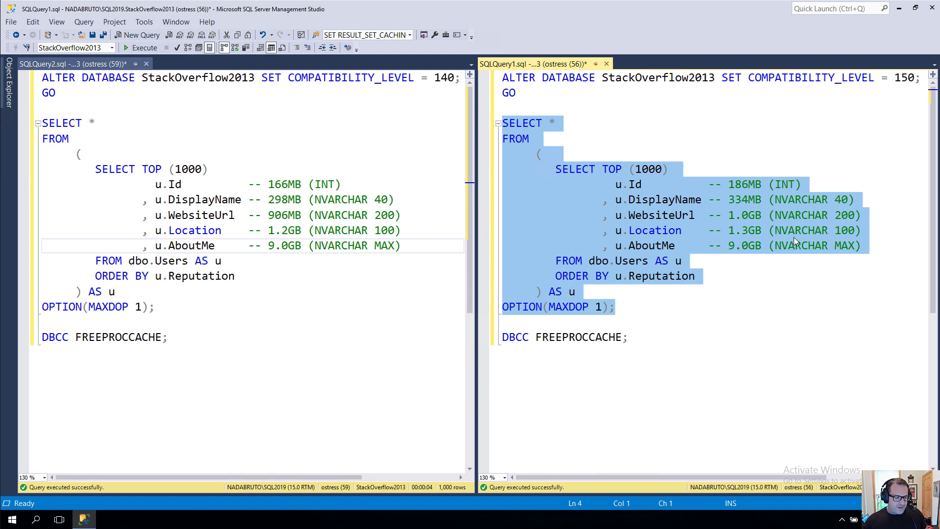